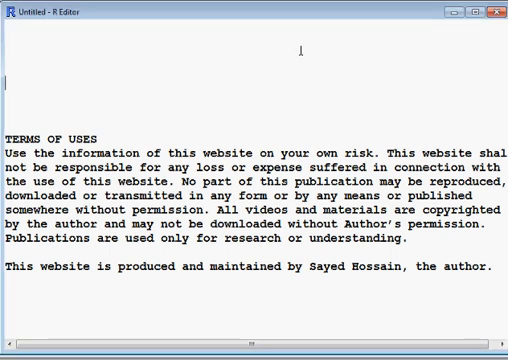
- Type the note 'I shall show you how to convert a variable into first difference using software'
{"action": "type", "text": "I shall"}
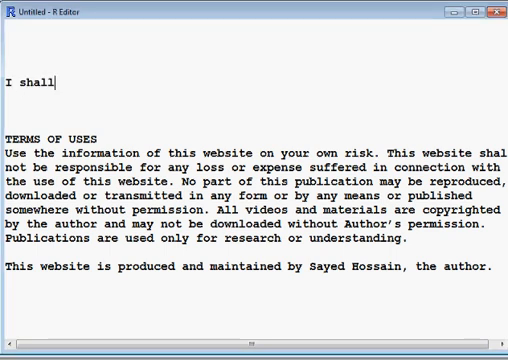
{"action": "type", "text": "show yop"}
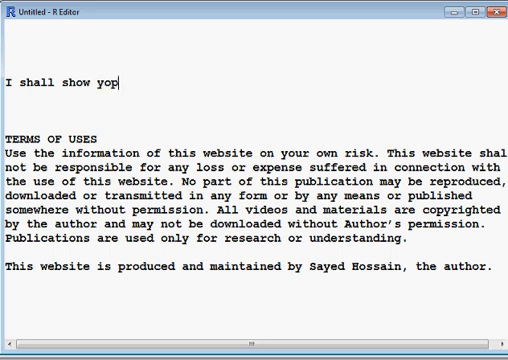
{"action": "key", "text": "BackSpace"}
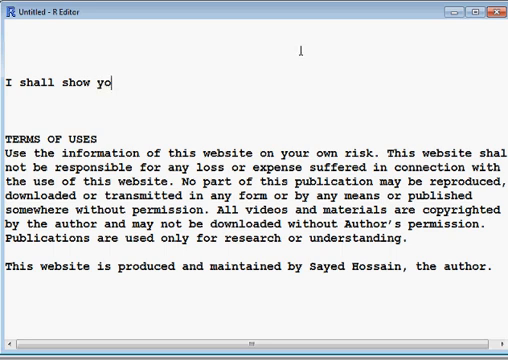
{"action": "type", "text": "u ho"}
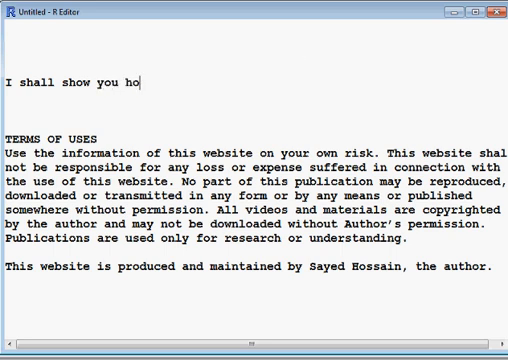
{"action": "type", "text": "w to con"}
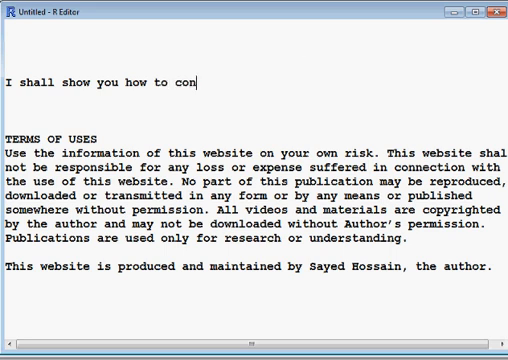
{"action": "type", "text": "vert a"}
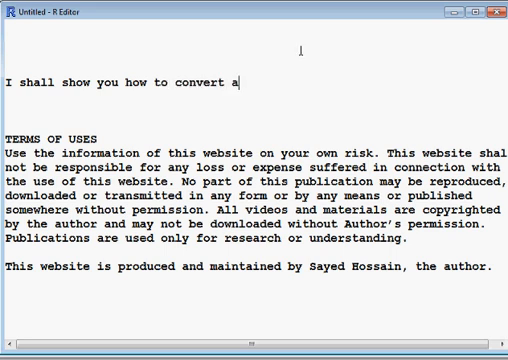
{"action": "type", "text": "variabl"}
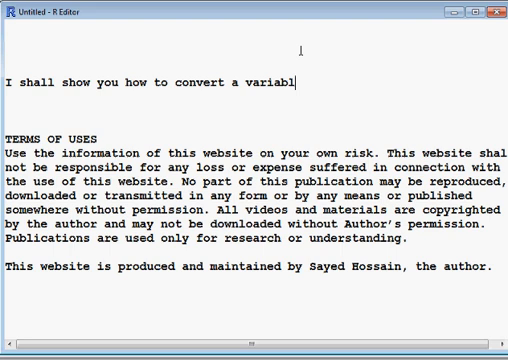
{"action": "type", "text": "e int"}
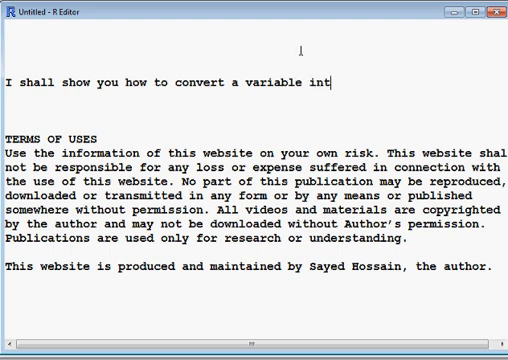
{"action": "type", "text": "o first"}
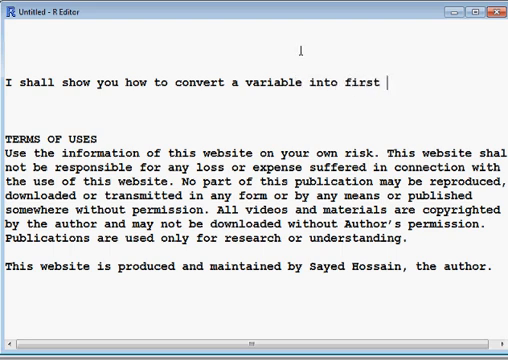
{"action": "type", "text": "differe"}
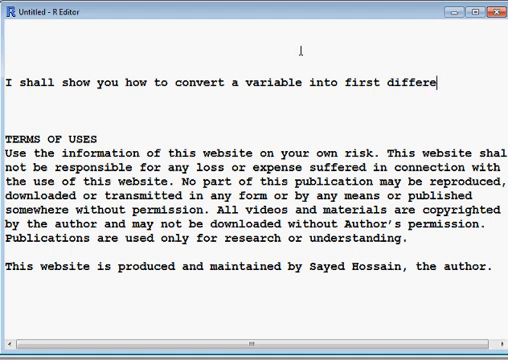
{"action": "type", "text": "nce using"}
{"action": "type", "text": "R"}
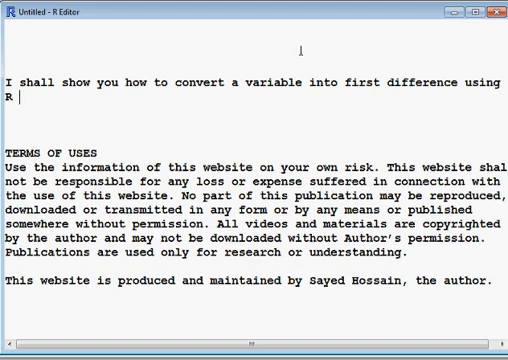
{"action": "type", "text": "software"}
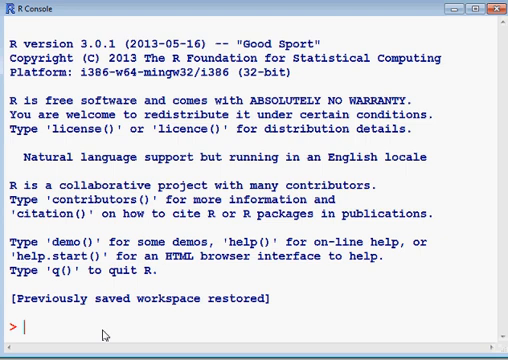
- Run install.packages("tseries") and scroll down to confirm the package unpacked
{"action": "type", "text": "ins"}
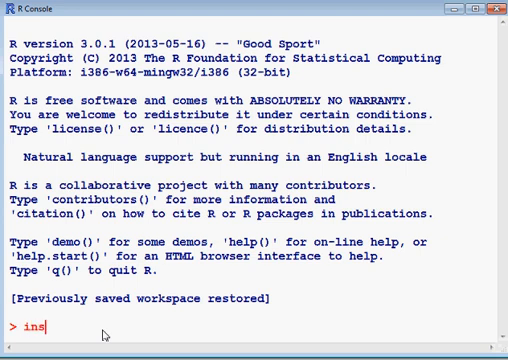
{"action": "type", "text": "tall."}
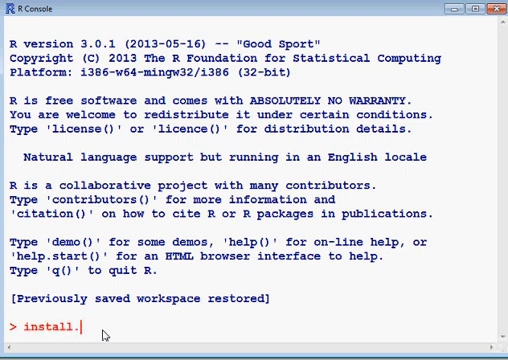
{"action": "type", "text": "pac"}
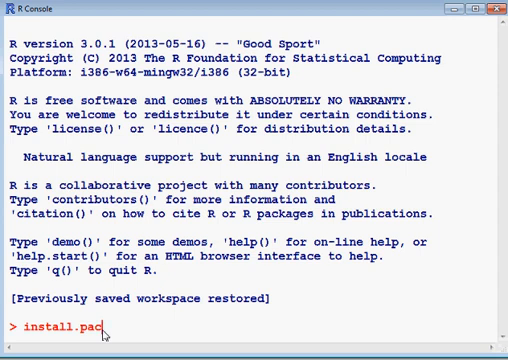
{"action": "type", "text": "kages"}
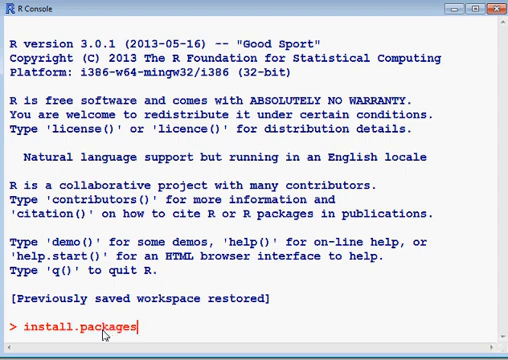
{"action": "type", "text": "(\""}
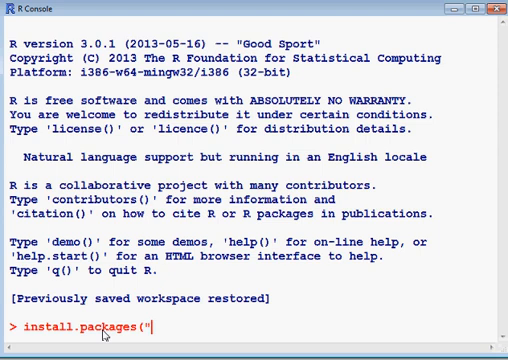
{"action": "type", "text": "ts"}
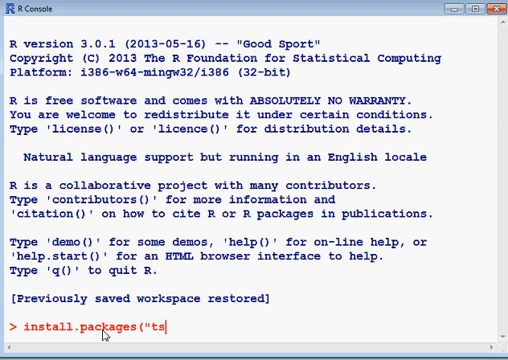
{"action": "type", "text": "eries"}
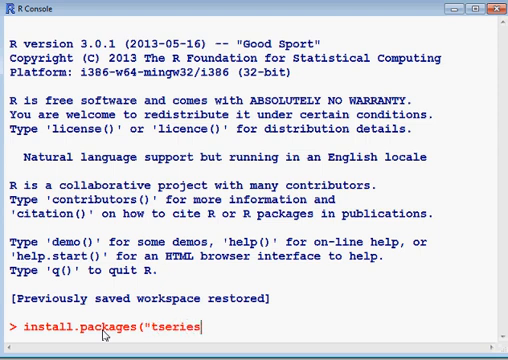
{"action": "type", "text": "\")"}
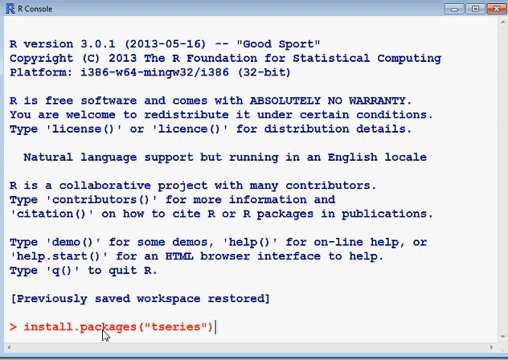
{"action": "key", "text": "Return"}
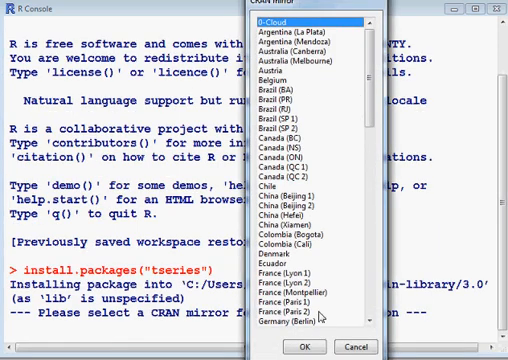
{"action": "scroll", "scroll_direction": "down", "scroll_amount": 3}
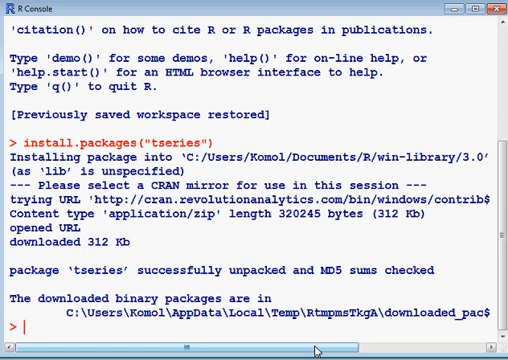
- Load the tseries package with library(tseries)
{"action": "type", "text": "library"}
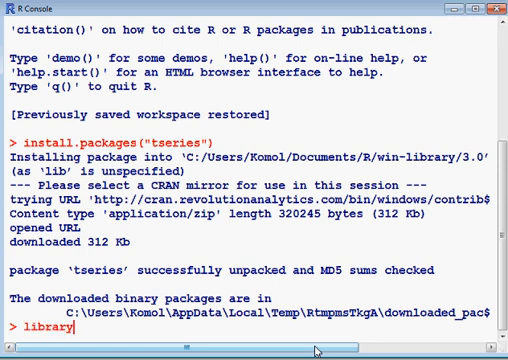
{"action": "type", "text": "("}
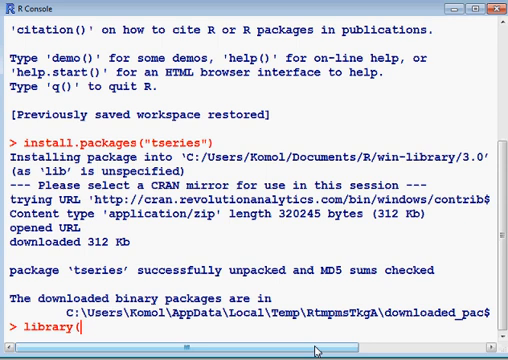
{"action": "type", "text": "tseri"}
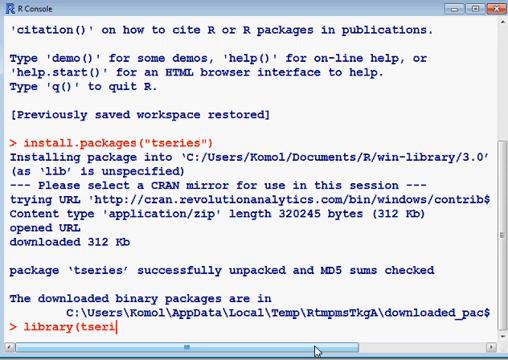
{"action": "type", "text": "es"}
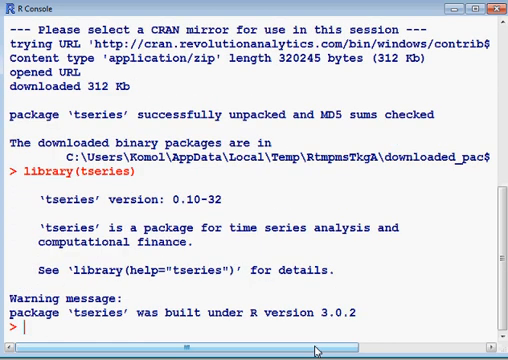
{"action": "type", "text": "mydata"}
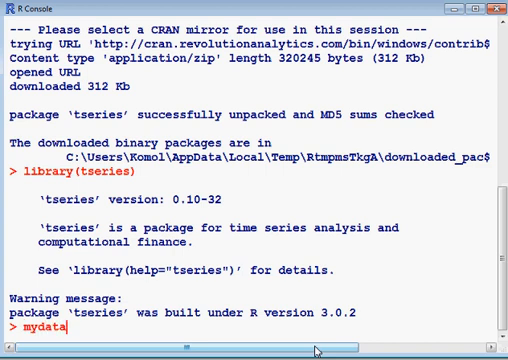
- Read C:/econ1/LOT.csv into mydata using read.csv
{"action": "type", "text": "<-"}
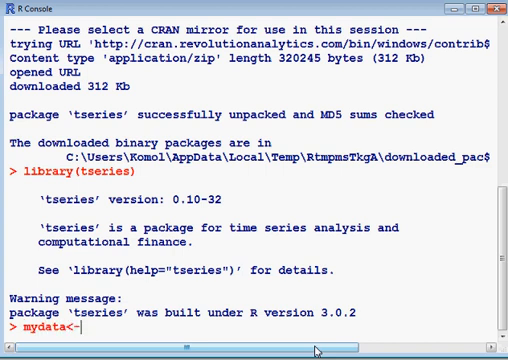
{"action": "type", "text": "read.cs"}
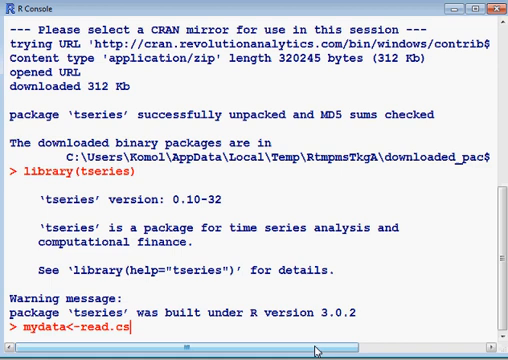
{"action": "type", "text": "v("}
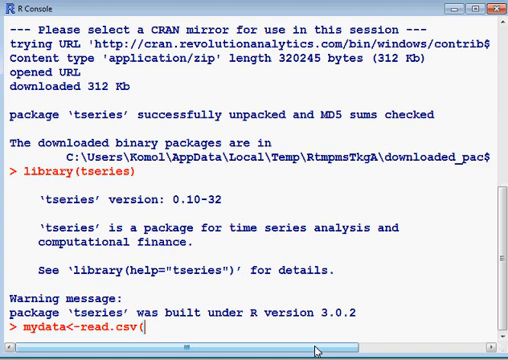
{"action": "type", "text": "\""}
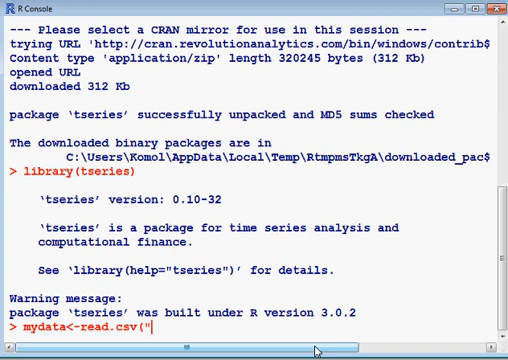
{"action": "type", "text": "C:"}
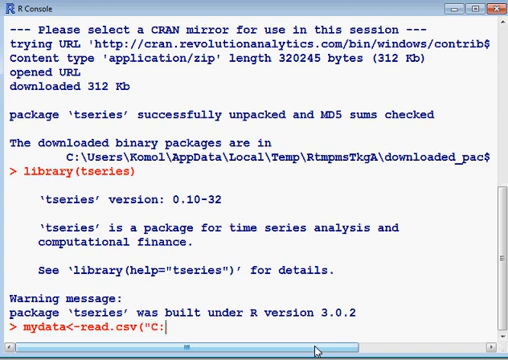
{"action": "type", "text": "/econ"}
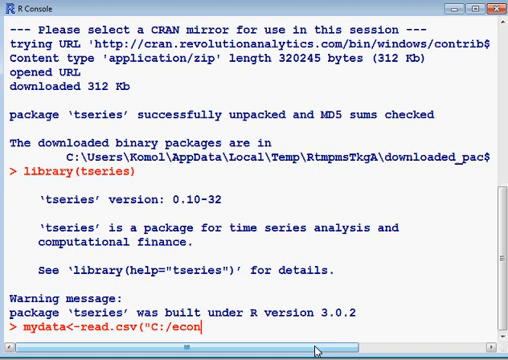
{"action": "type", "text": "1"}
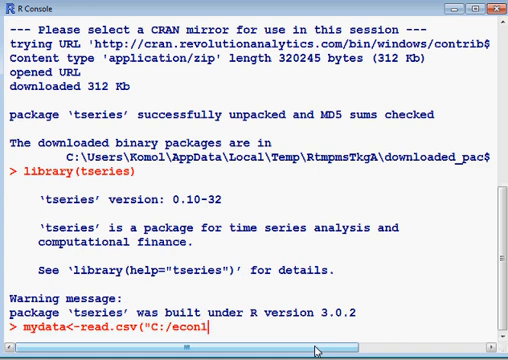
{"action": "type", "text": "/"}
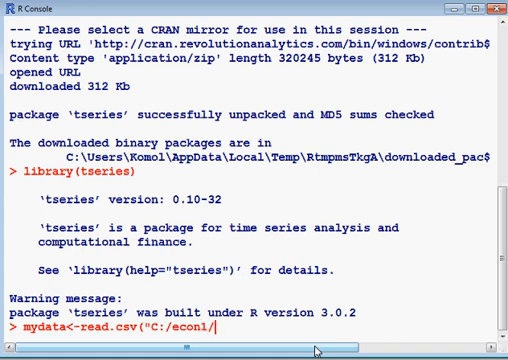
{"action": "type", "text": "L"}
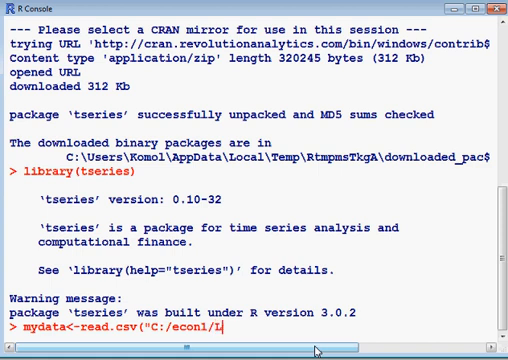
{"action": "type", "text": "OT.c"}
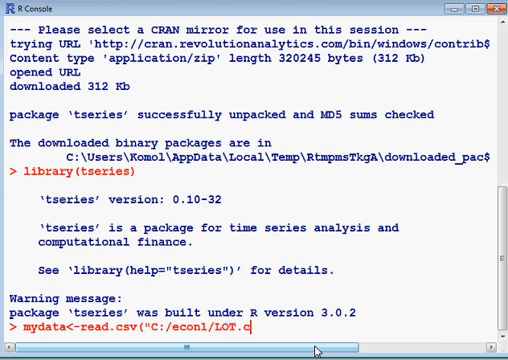
{"action": "type", "text": "sv"}
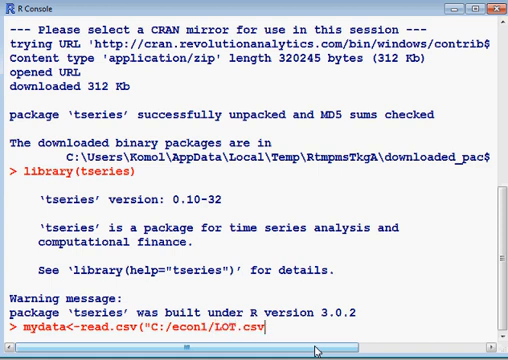
{"action": "type", "text": "\")"}
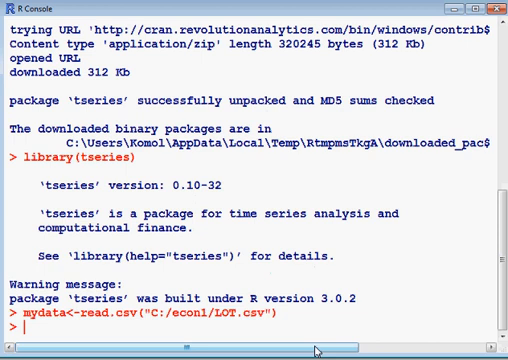
- Attach the mydata data frame with attach(mydata)
{"action": "type", "text": "att"}
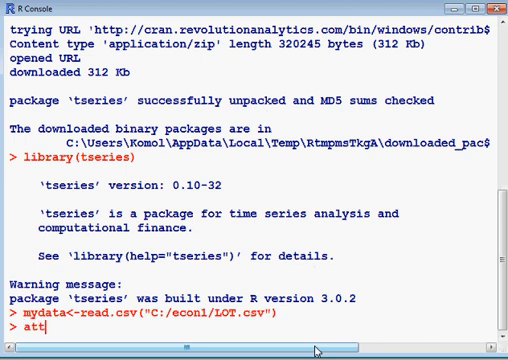
{"action": "type", "text": "ach("}
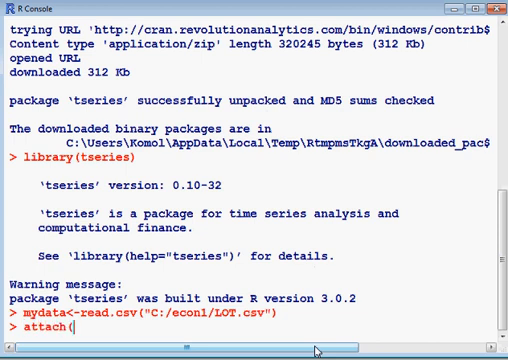
{"action": "type", "text": "mydata"}
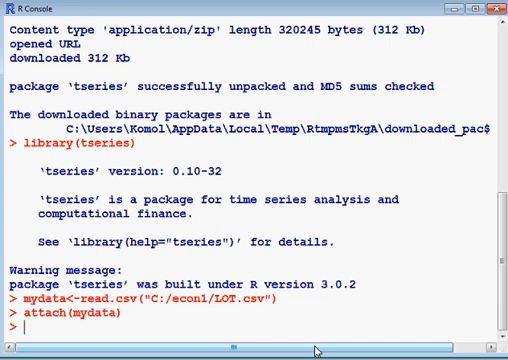
- Try LOT<-read.csv(file.choose, header=TRUE), missing the parentheses after file.choose
{"action": "type", "text": "LOT"}
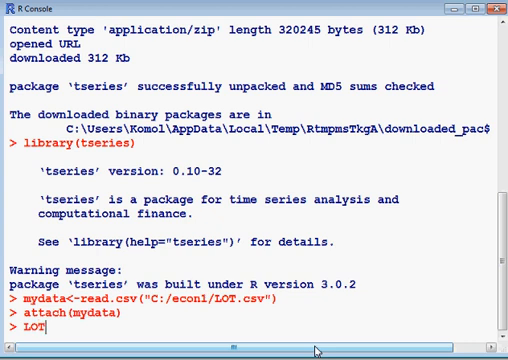
{"action": "type", "text": "<"}
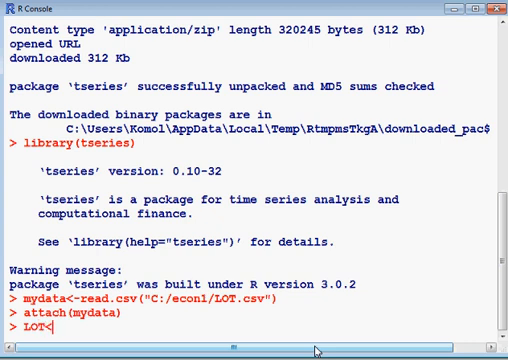
{"action": "type", "text": "r"}
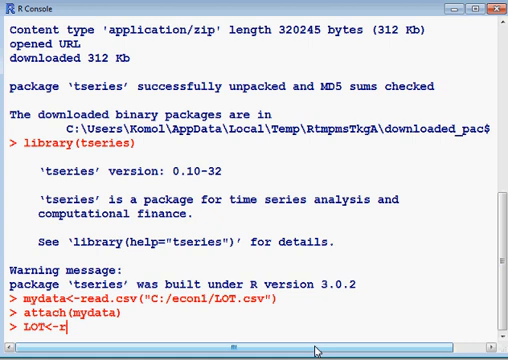
{"action": "type", "text": "ead.csv"}
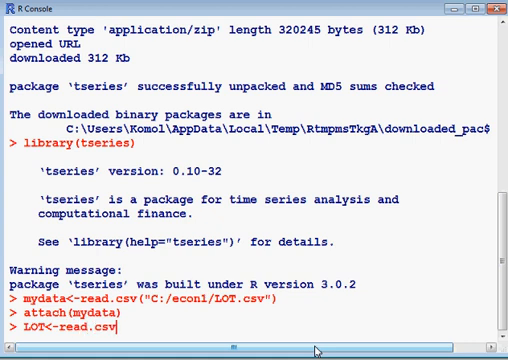
{"action": "type", "text": "(f"}
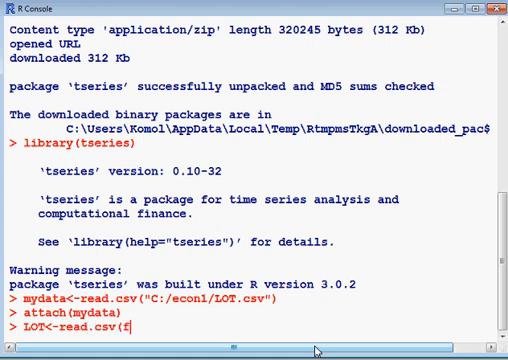
{"action": "type", "text": "ile.ch"}
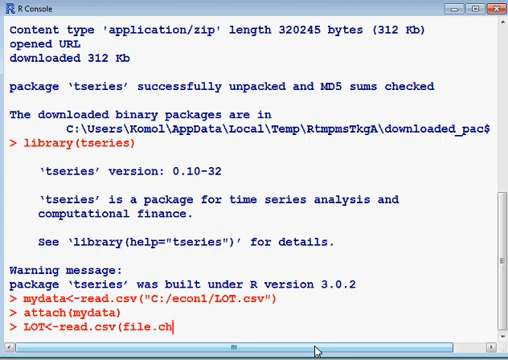
{"action": "type", "text": "oose"}
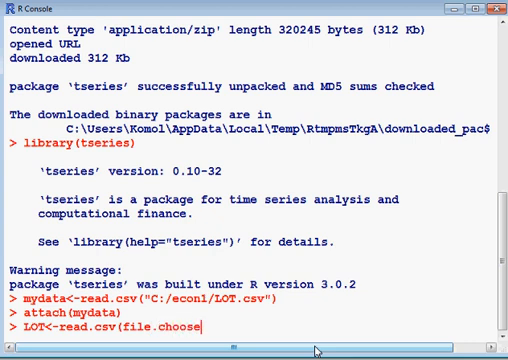
{"action": "type", "text": ", h"}
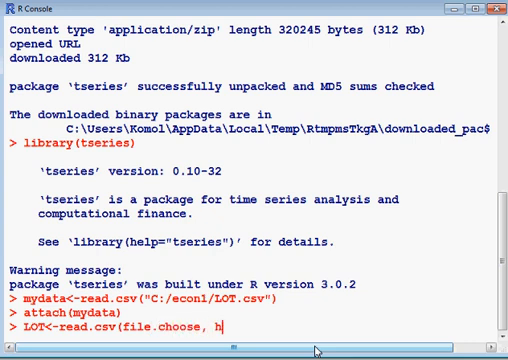
{"action": "type", "text": "eader="}
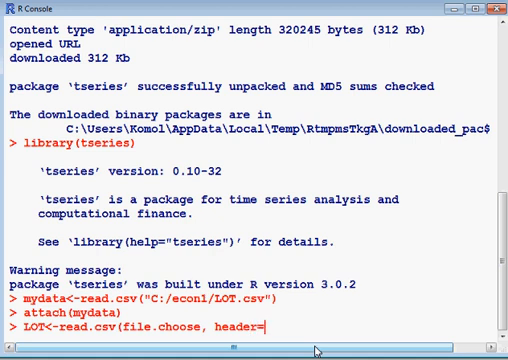
{"action": "type", "text": "TRUE"}
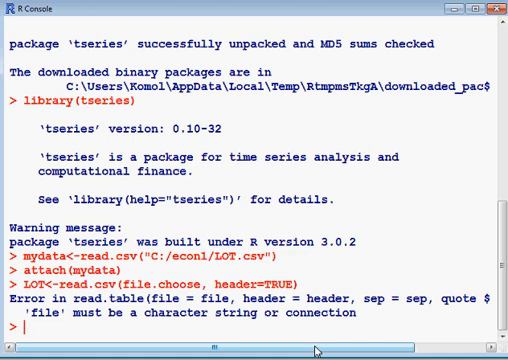
- Rerun it as LOT<-read.csv(file.choose(), header=TRUE) and choose LOT.csv
{"action": "type", "text": "L"}
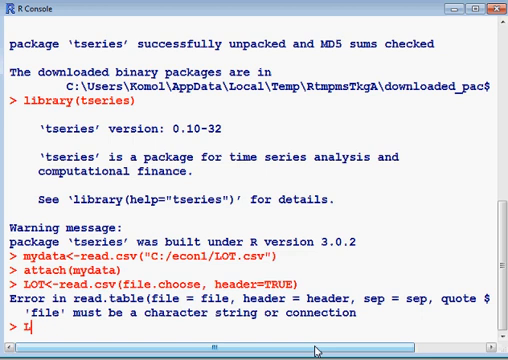
{"action": "type", "text": "OT<-read"}
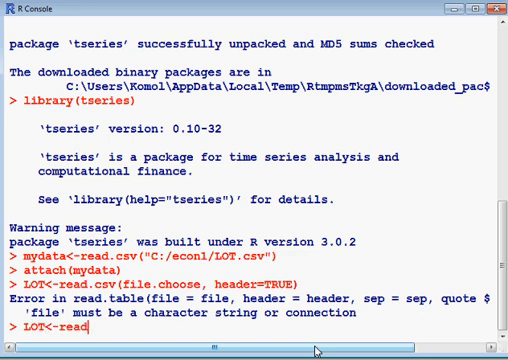
{"action": "type", "text": ".csv"}
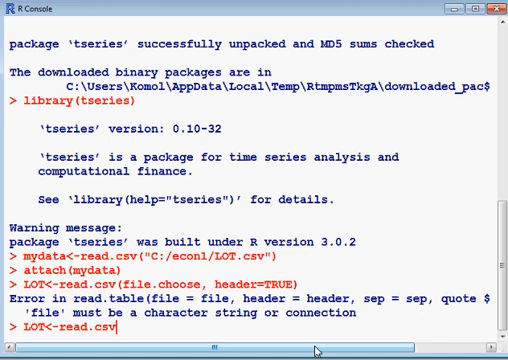
{"action": "type", "text": "(file"}
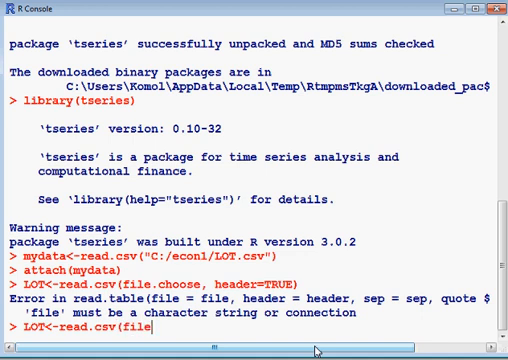
{"action": "type", "text": ".choose"}
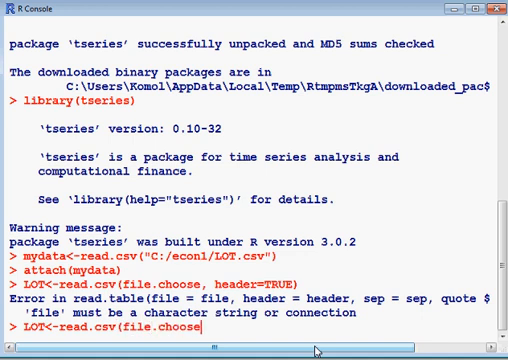
{"action": "type", "text": "()"}
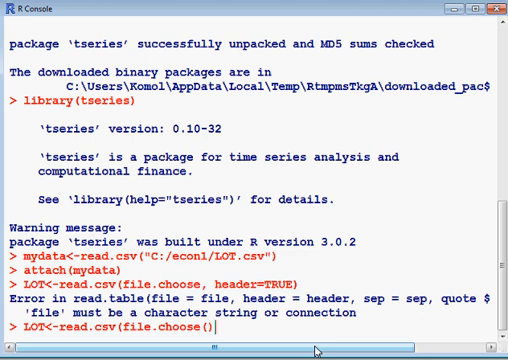
{"action": "type", "text": ", header"}
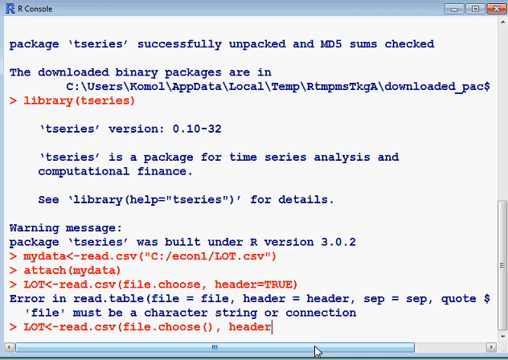
{"action": "type", "text": "=TRUE"}
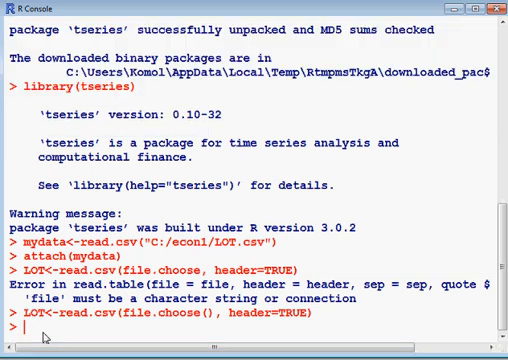
- Print LOT and scroll through its Year and Y rows from 1970 to 2004
{"action": "type", "text": "LOT"}
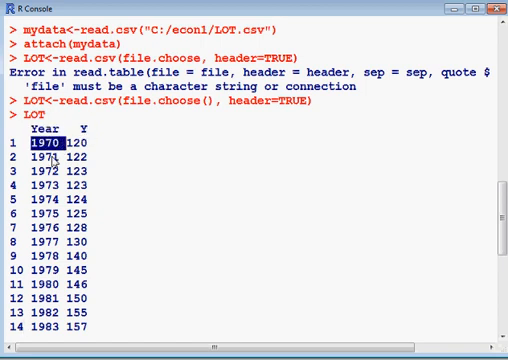
{"action": "scroll", "scroll_direction": "down", "scroll_amount": 3}
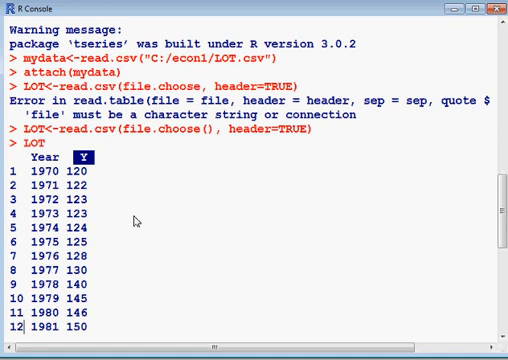
{"action": "scroll", "scroll_direction": "down", "scroll_amount": 3}
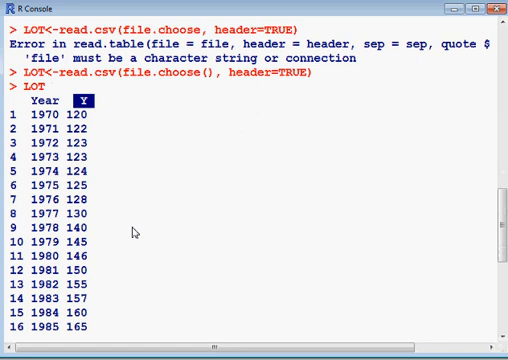
{"action": "scroll", "scroll_direction": "down", "scroll_amount": 3}
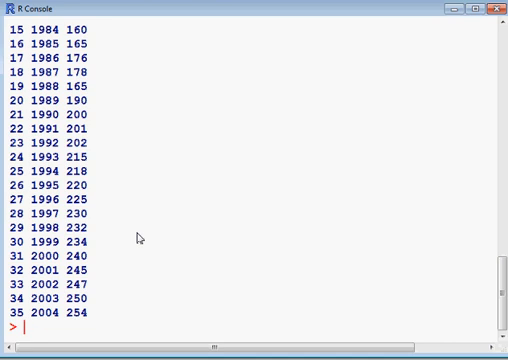
- Enter y<-cbind(Y) to hold the Y column as matrix y
{"action": "type", "text": "y"}
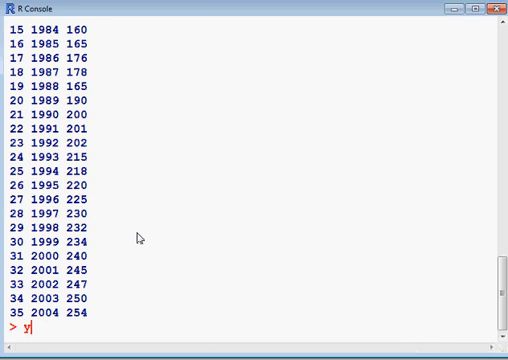
{"action": "type", "text": "<-cbi"}
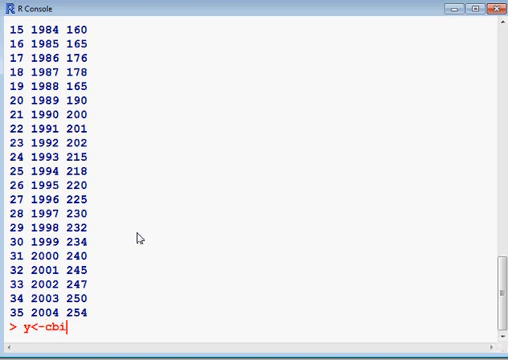
{"action": "type", "text": "nd("}
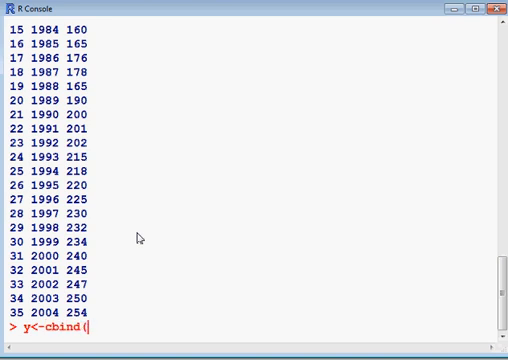
{"action": "type", "text": "Y)"}
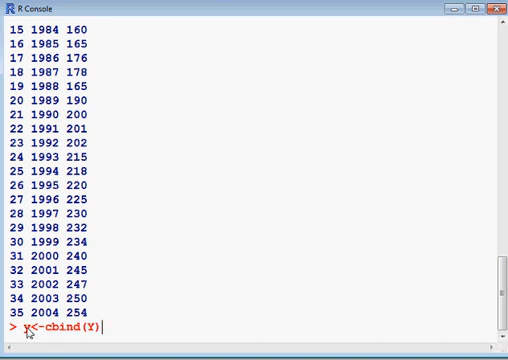
{"action": "mouse_move", "coordinate": [96, 341]}
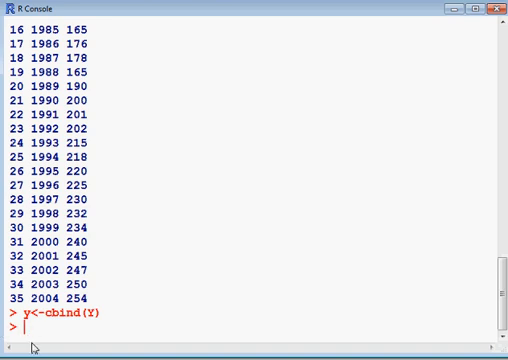
- Compute first differences with ydiff1<-diff(y,differences=1)
{"action": "type", "text": "ydiff"}
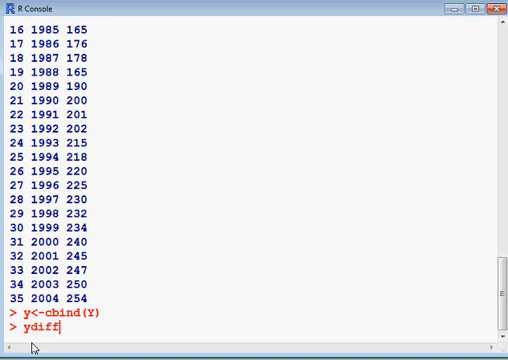
{"action": "type", "text": "1<-"}
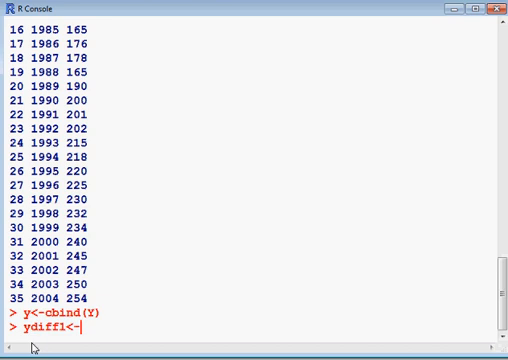
{"action": "type", "text": "diff"}
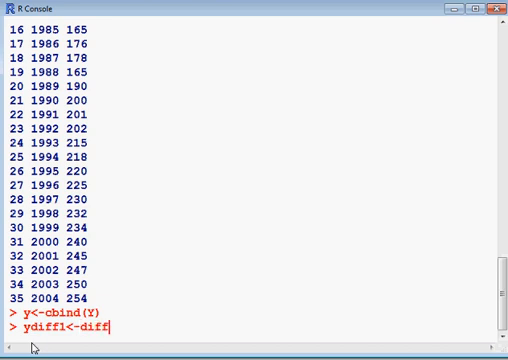
{"action": "type", "text": "("}
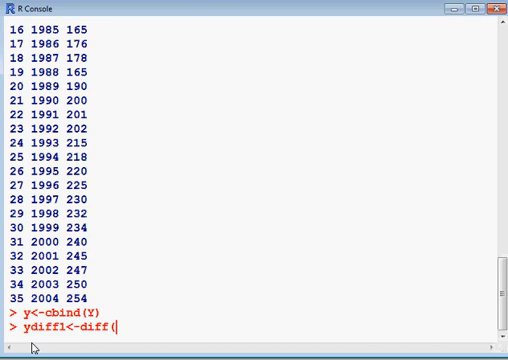
{"action": "type", "text": "y"}
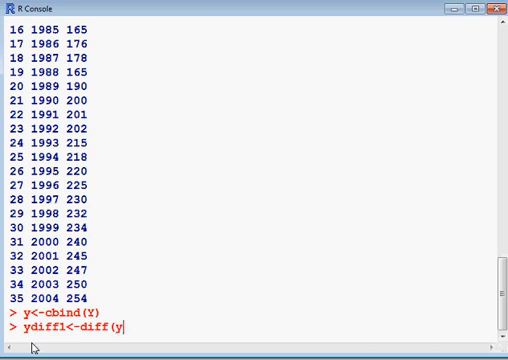
{"action": "type", "text": ",diffe"}
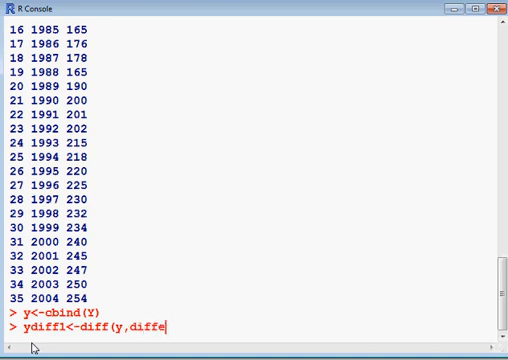
{"action": "type", "text": "rence"}
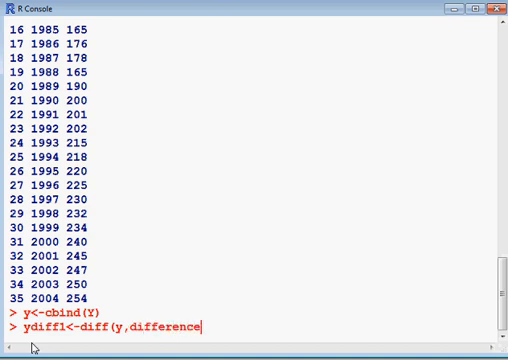
{"action": "type", "text": "s=1"}
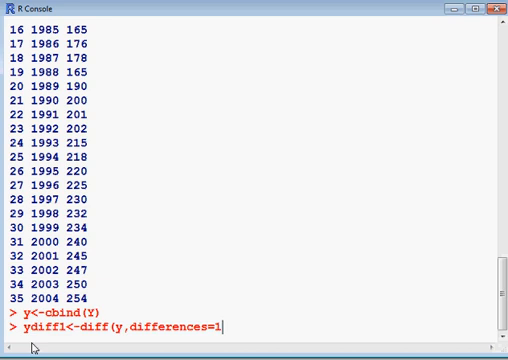
{"action": "type", "text": ")"}
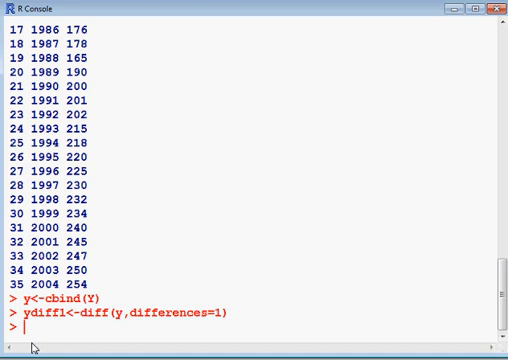
{"action": "type", "text": "p"}
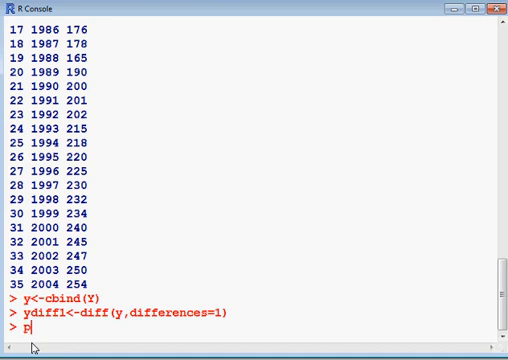
- Type plot.ts at the console prompt
{"action": "type", "text": "lot"}
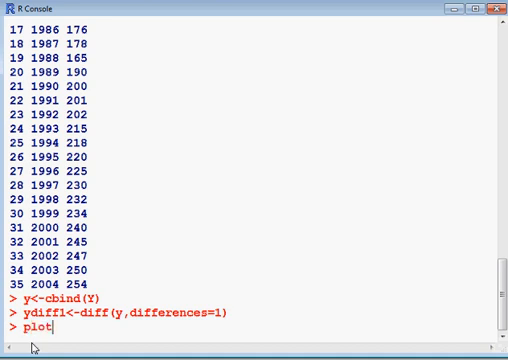
{"action": "type", "text": ".ts"}
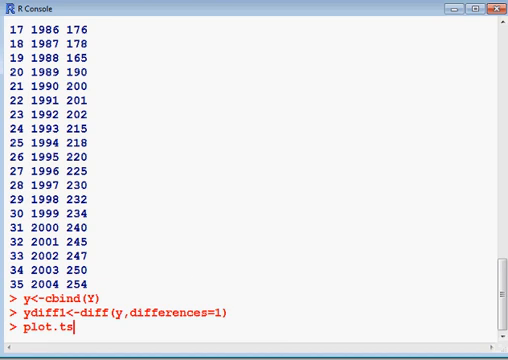
{"action": "mouse_move", "coordinate": [123, 338]}
{"action": "type", "text": "ydiff1"}
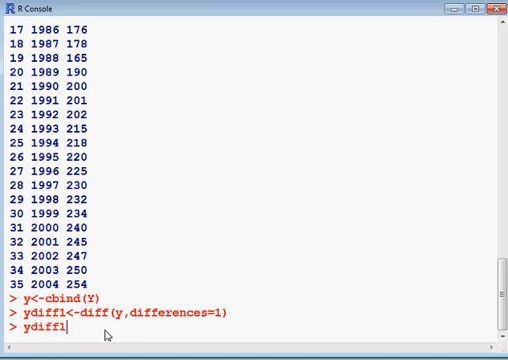
- Print ydiff1 to list the first differences of Y: 2, 1, 0, 1, 1, 3
{"action": "double_click", "coordinate": [25, 313]}
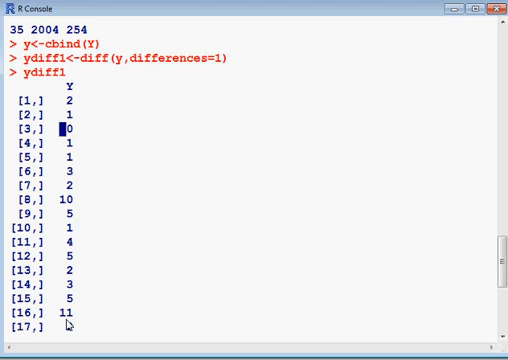
{"action": "mouse_move", "coordinate": [28, 326]}
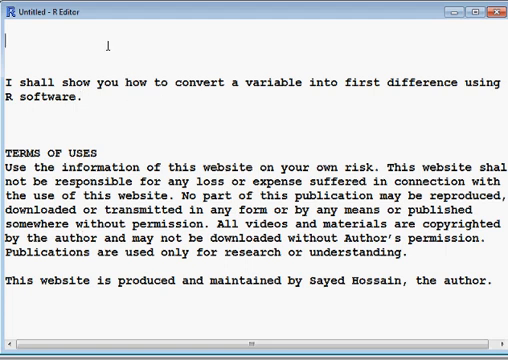
- Type the note 'Y >> D(Y)' on the editor's first line, above the first-difference explanation
{"action": "type", "text": "Y"}
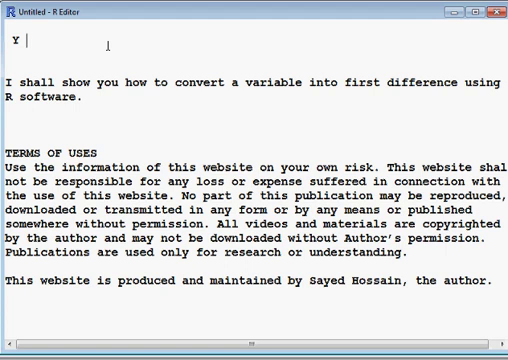
{"action": "type", "text": ">."}
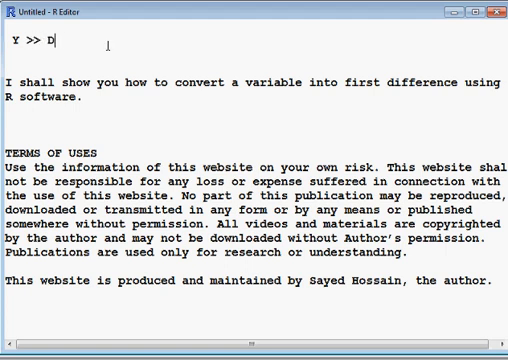
{"action": "type", "text": "(Y)"}
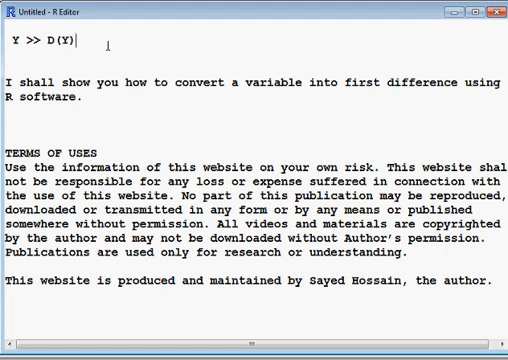